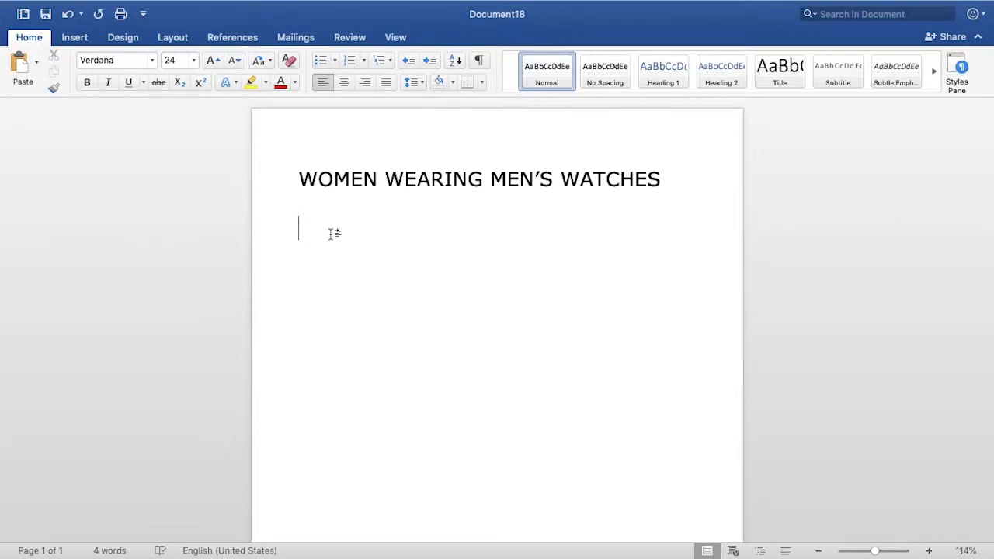
pyautogui.moveTo(330, 231)
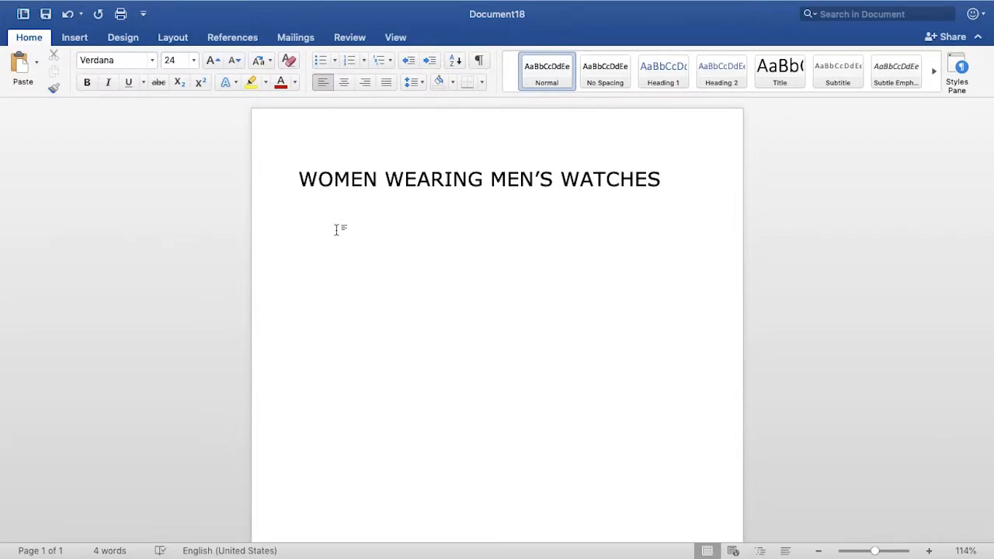
# Step: Under the heading, type the first note line '99% it's the man'
pyautogui.click(335, 229)
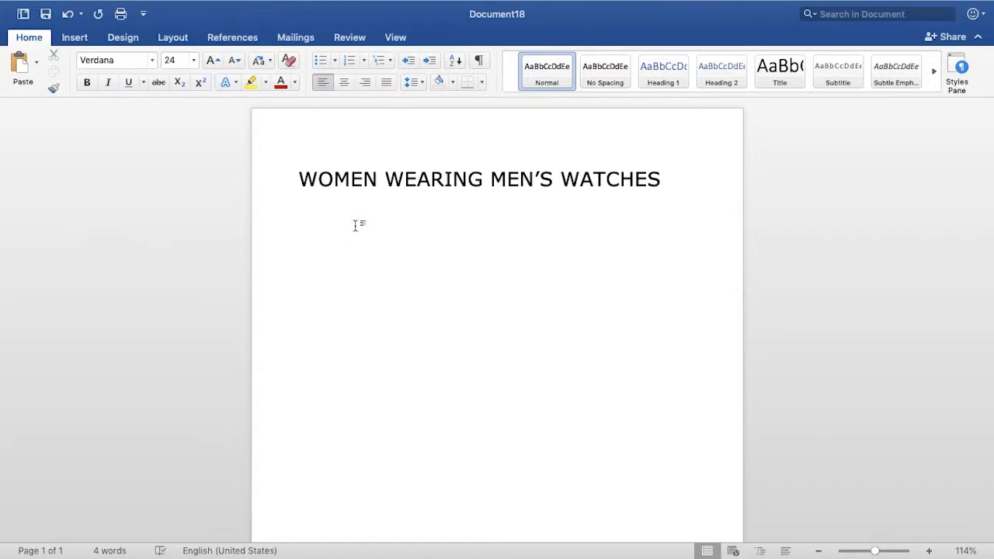
pyautogui.moveTo(485, 228)
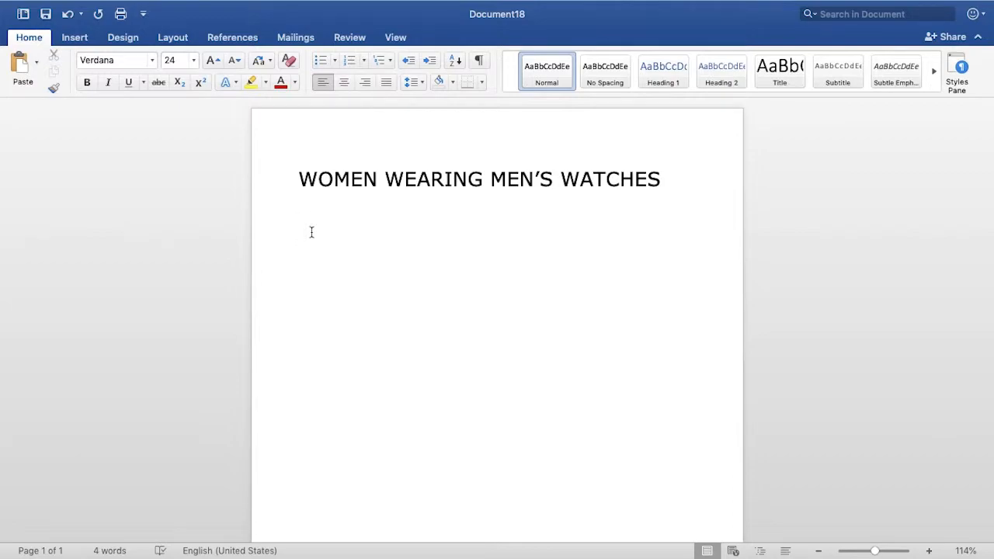
pyautogui.click(312, 232)
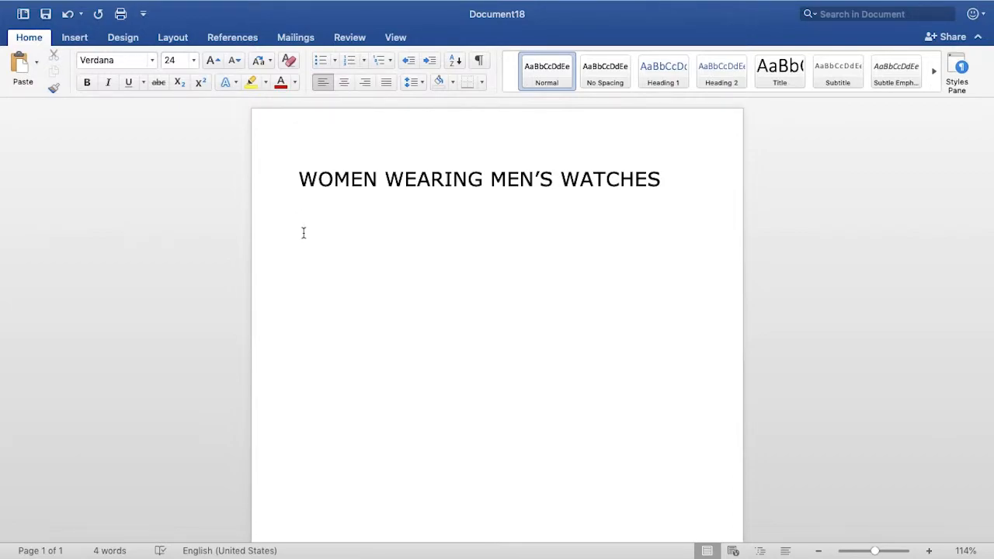
pyautogui.click(303, 232)
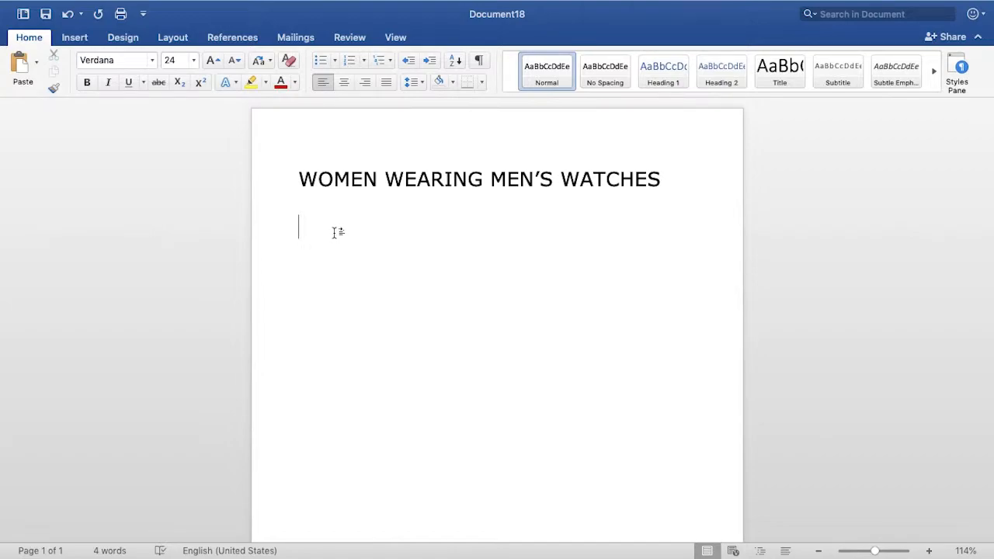
pyautogui.write('99% it')
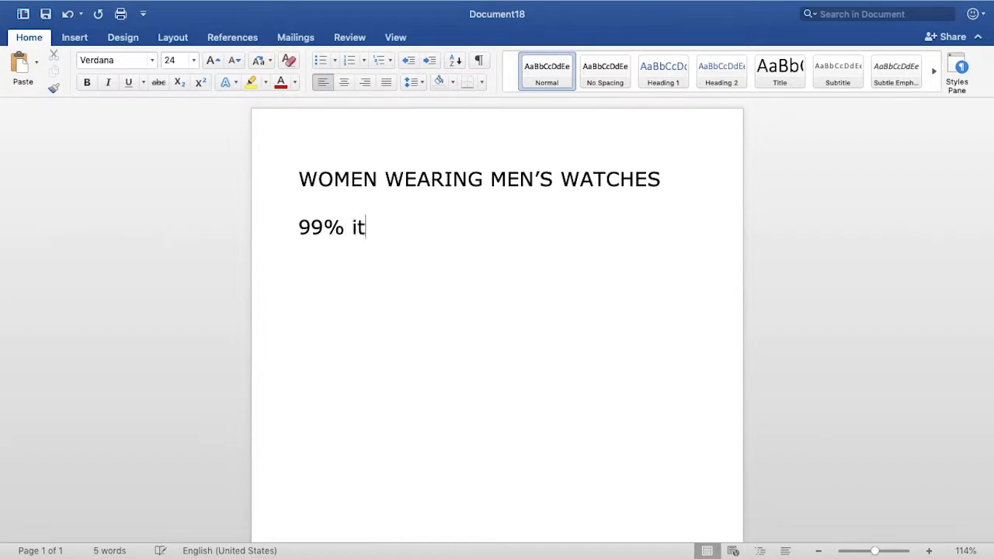
pyautogui.write("'s the man")
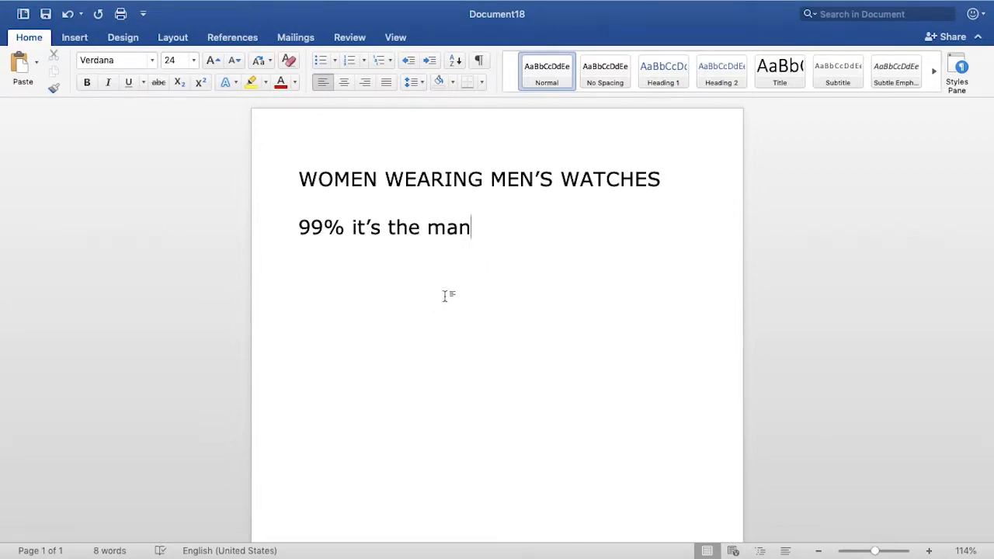
pyautogui.moveTo(557, 284)
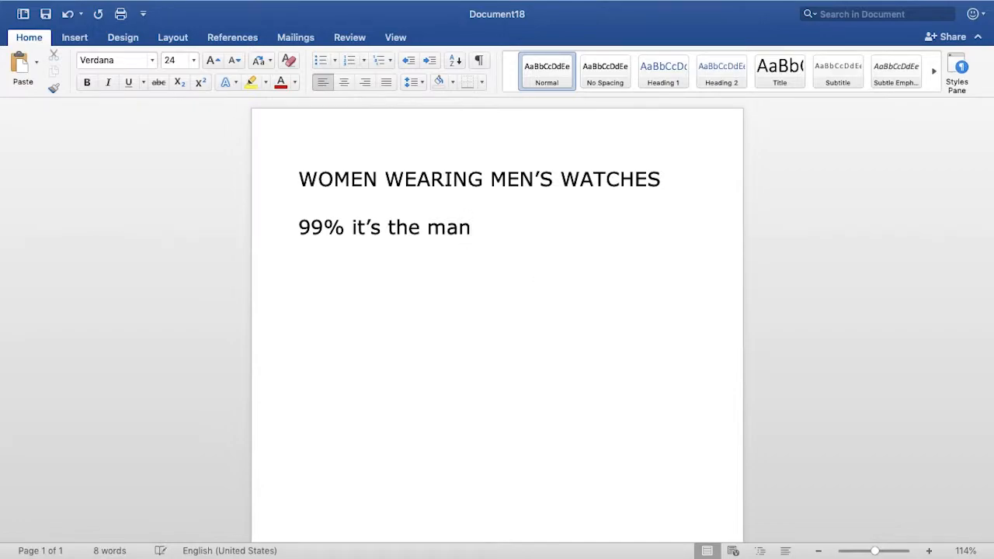
# Step: Add the note lines 'There are statistical data' and 'Is genetic'
pyautogui.write('te')
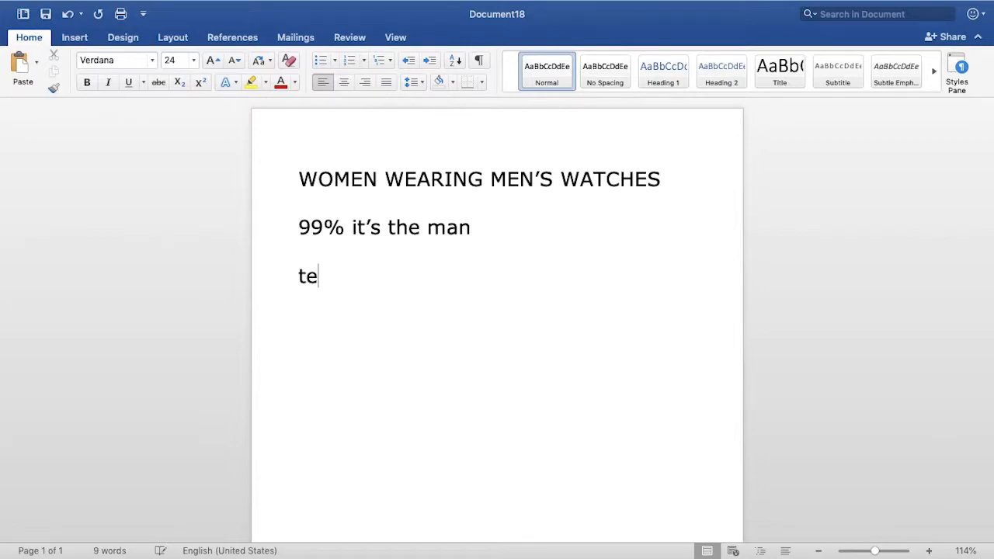
pyautogui.write('There are s')
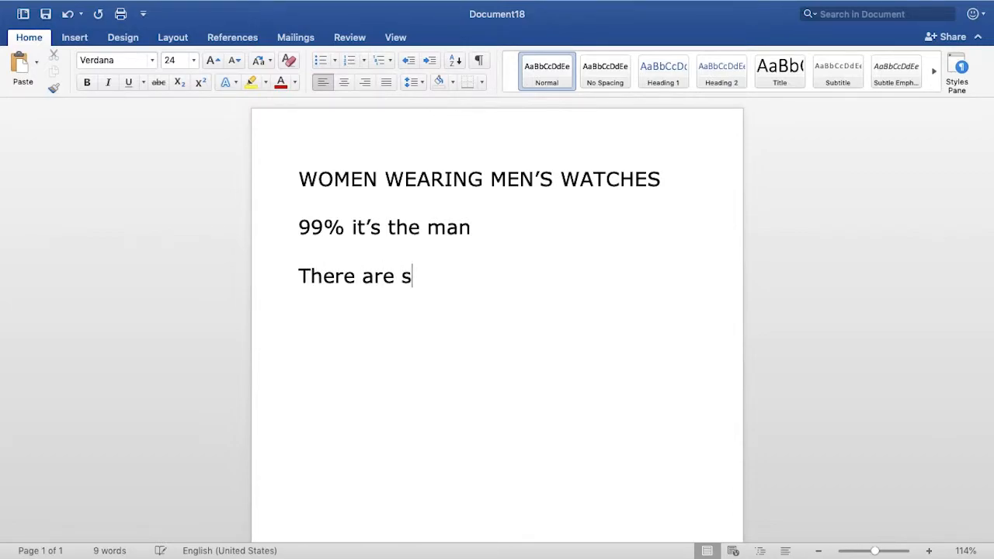
pyautogui.write('tatistical data')
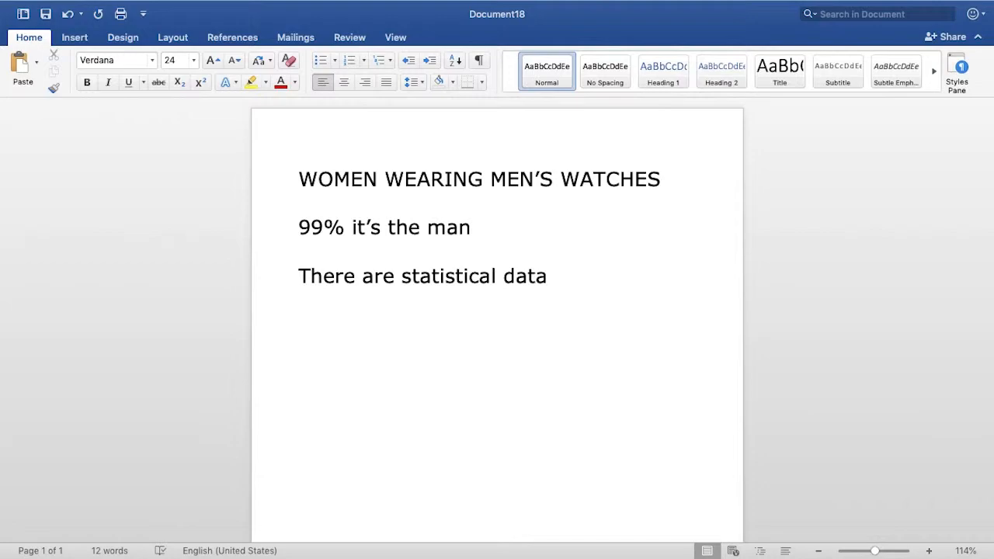
pyautogui.write('Is geneti')
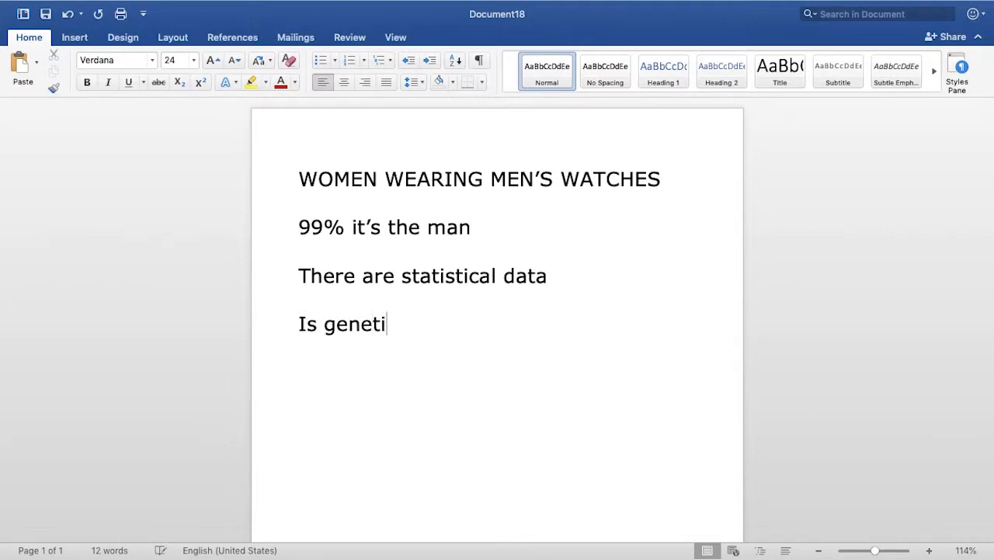
pyautogui.write('c')
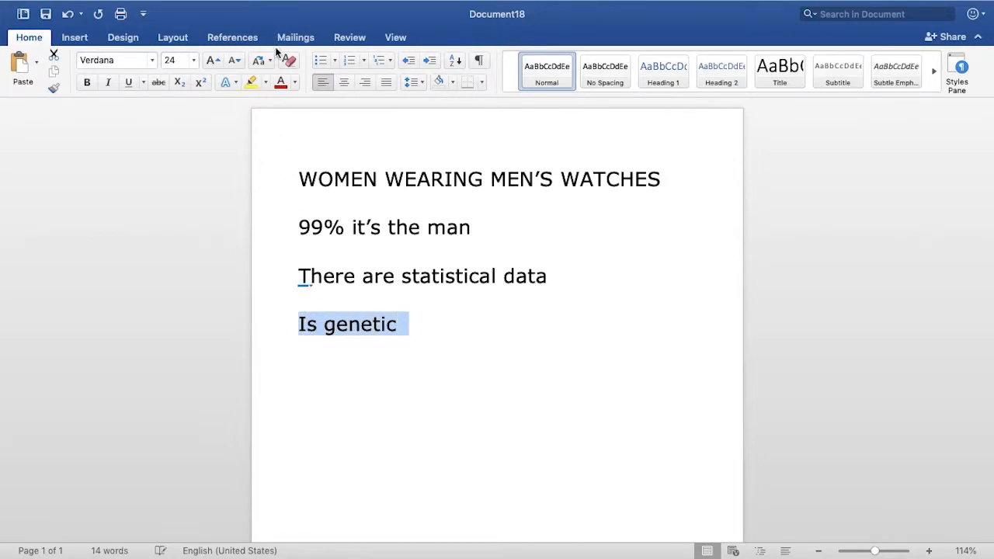
pyautogui.moveTo(281, 81)
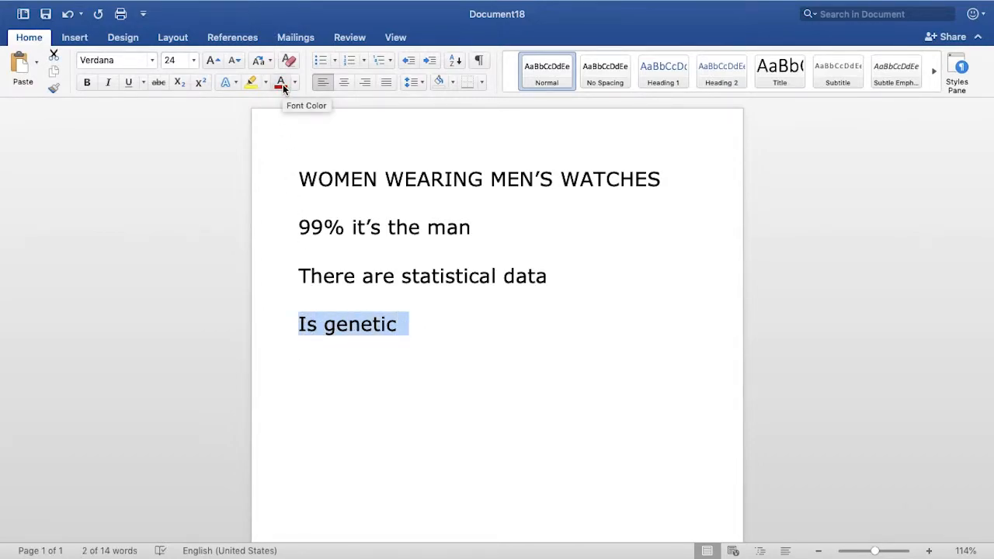
# Step: Make the 'Is genetic' line red and start a new line below it
pyautogui.click(280, 82)
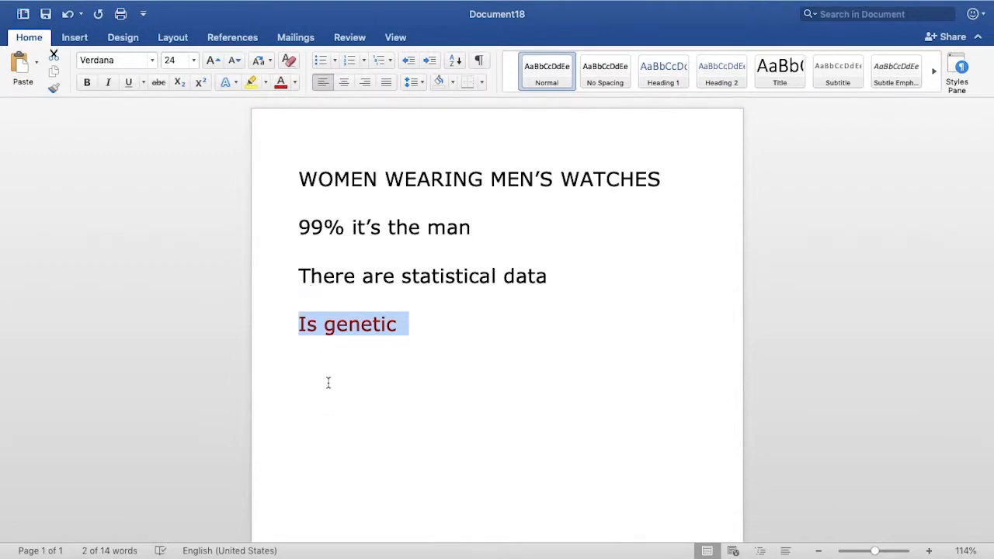
pyautogui.click(328, 383)
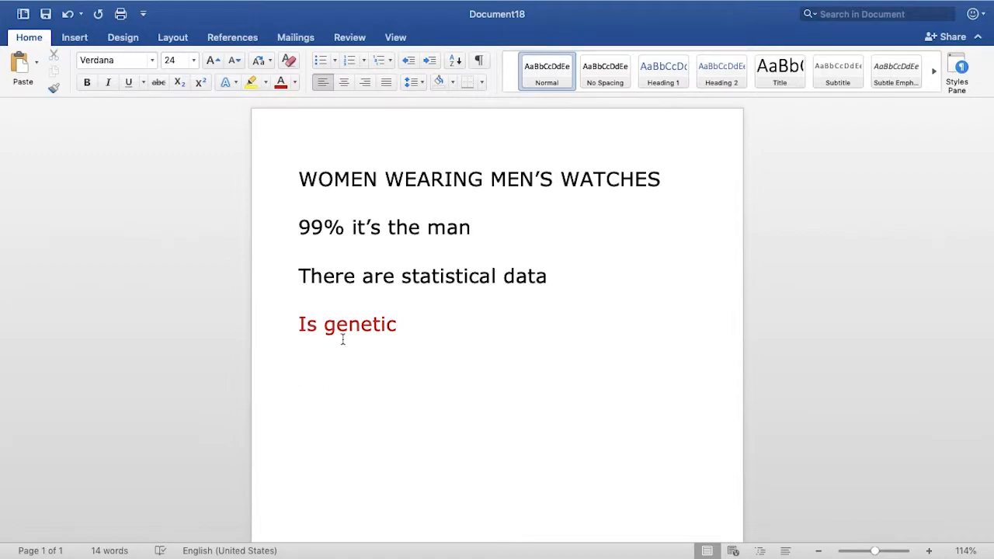
pyautogui.press('enter')
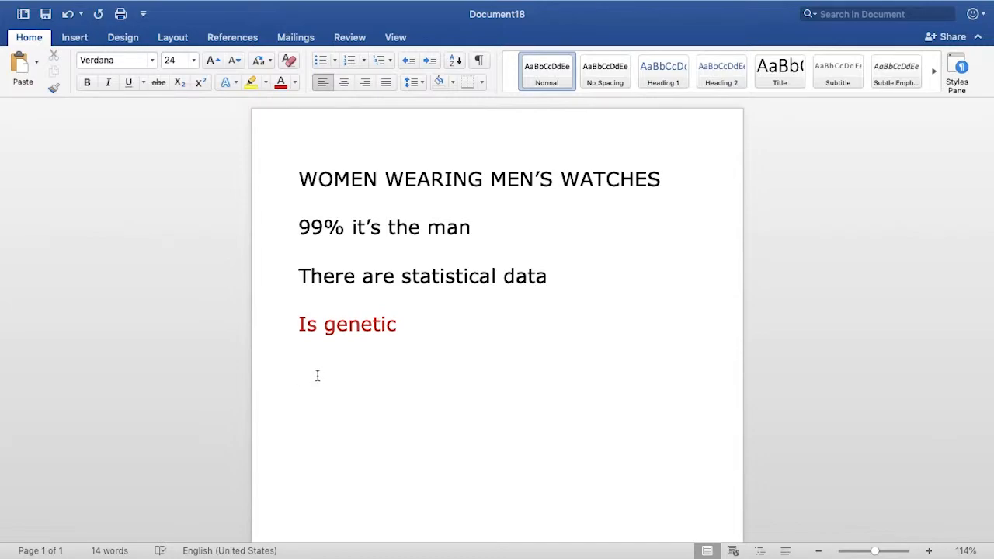
pyautogui.moveTo(325, 375)
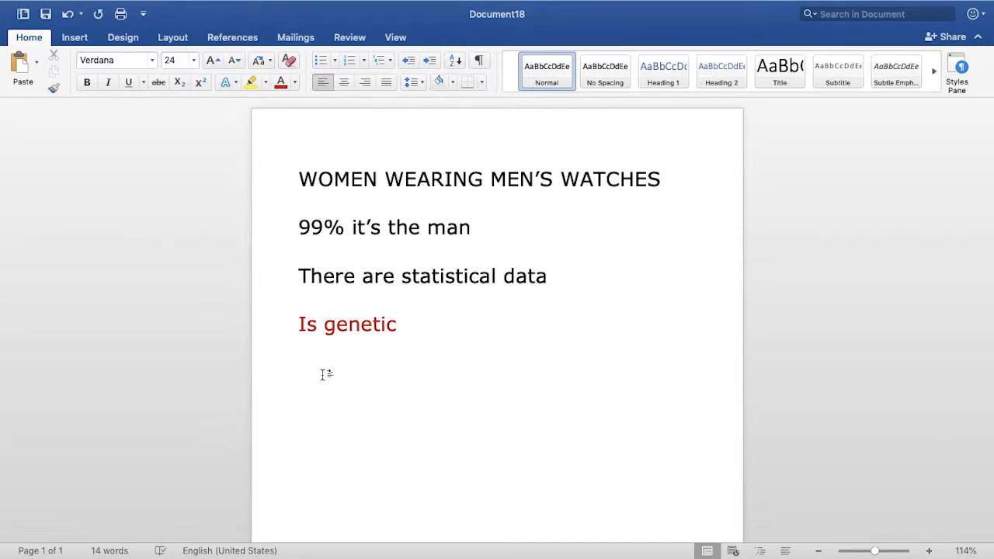
# Step: Apply a new text colour to the word 'There', then return the cursor below
pyautogui.doubleClick(326, 276)
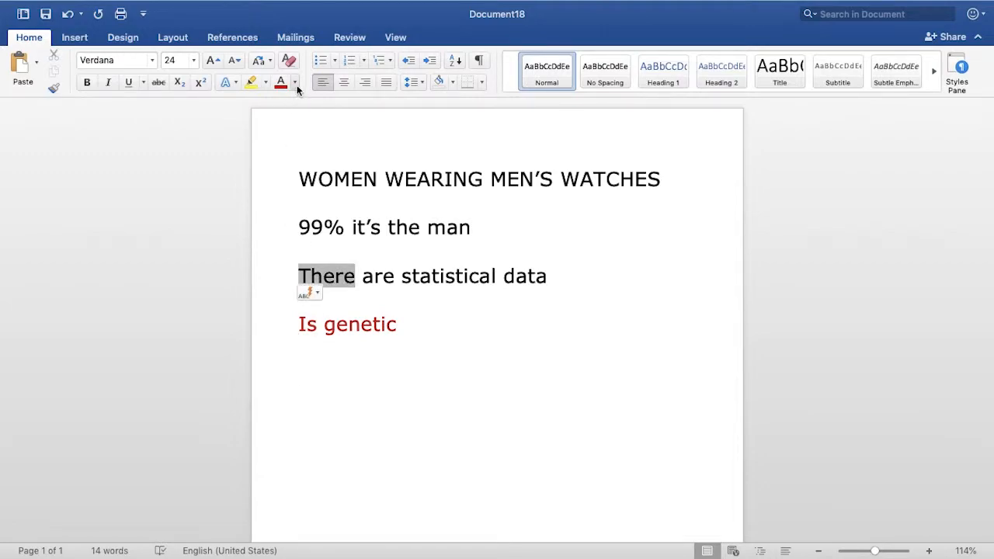
pyautogui.click(302, 82)
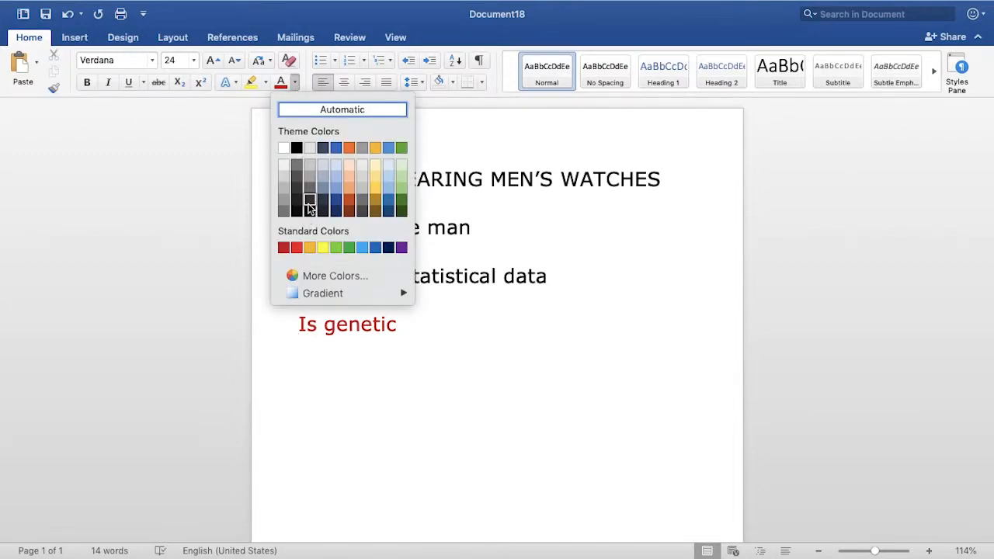
pyautogui.click(309, 205)
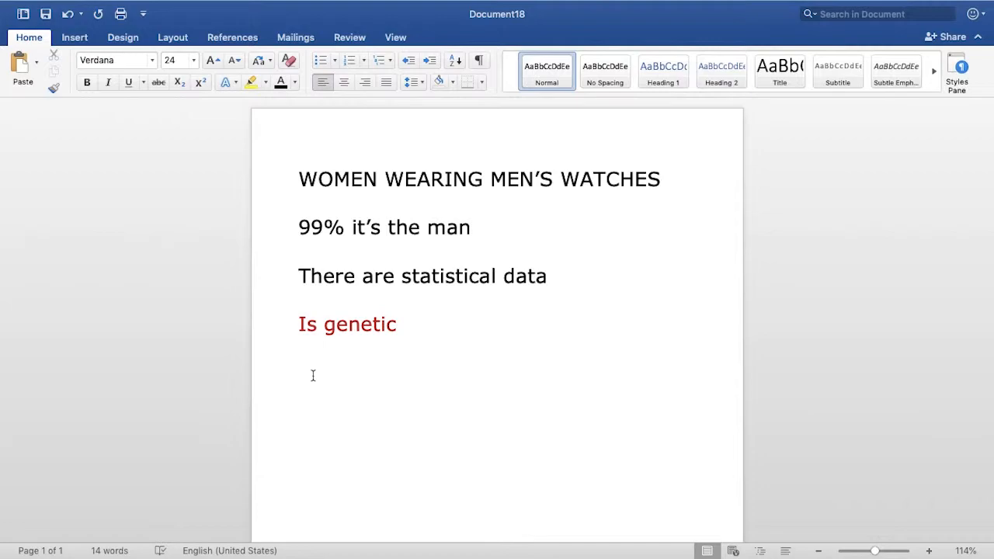
pyautogui.click(313, 375)
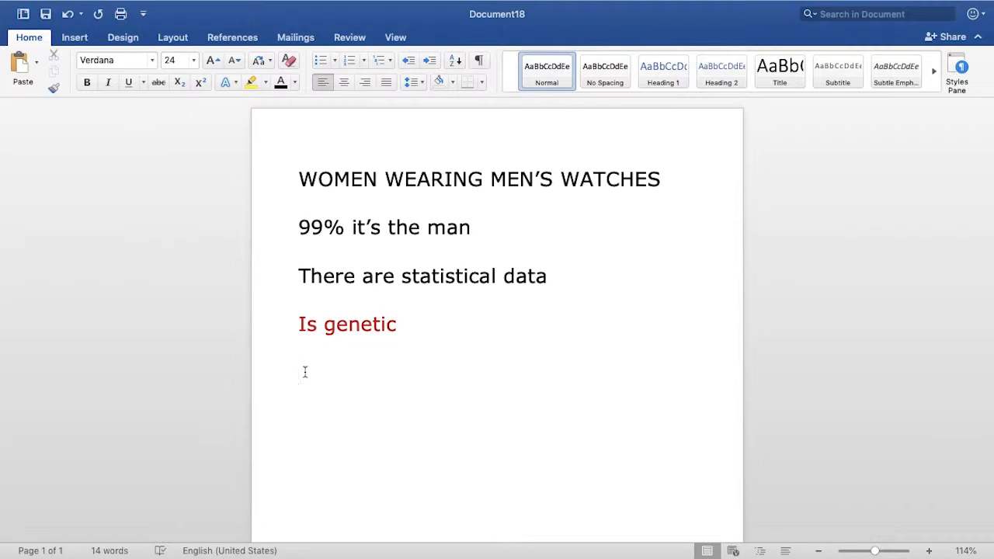
pyautogui.click(304, 373)
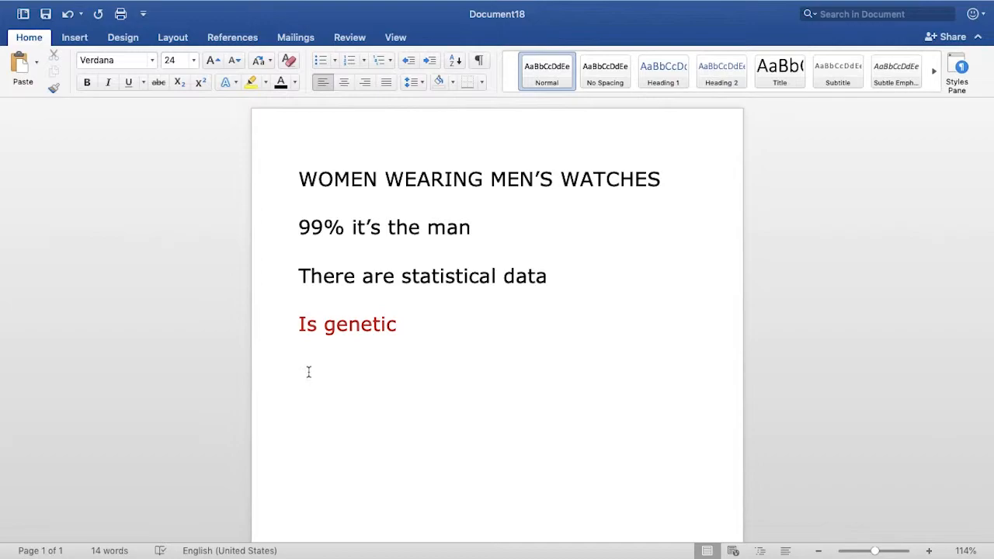
pyautogui.moveTo(311, 374)
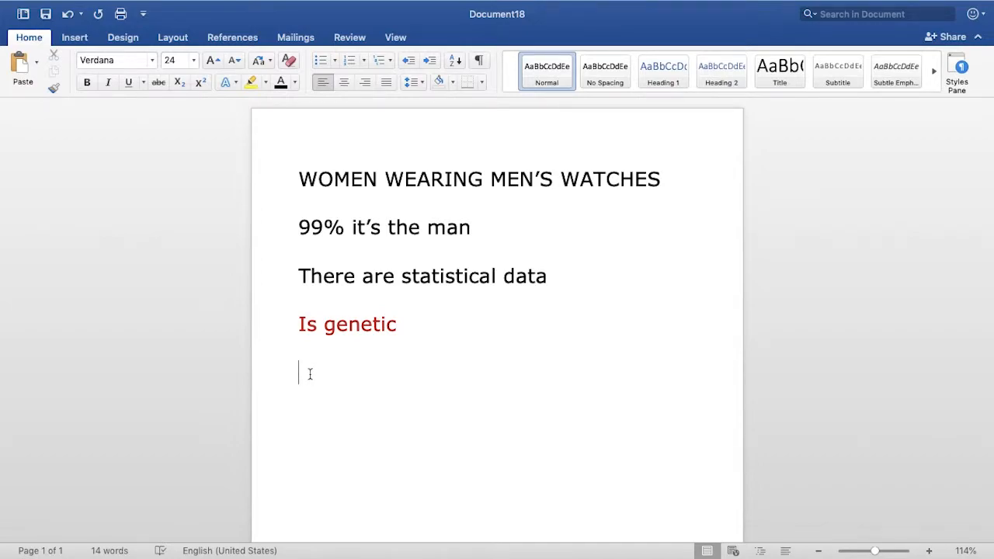
# Step: Type 'Have a predisposition more similar to man', fixing the 'amn' typo, then start a new line
pyautogui.write('h')
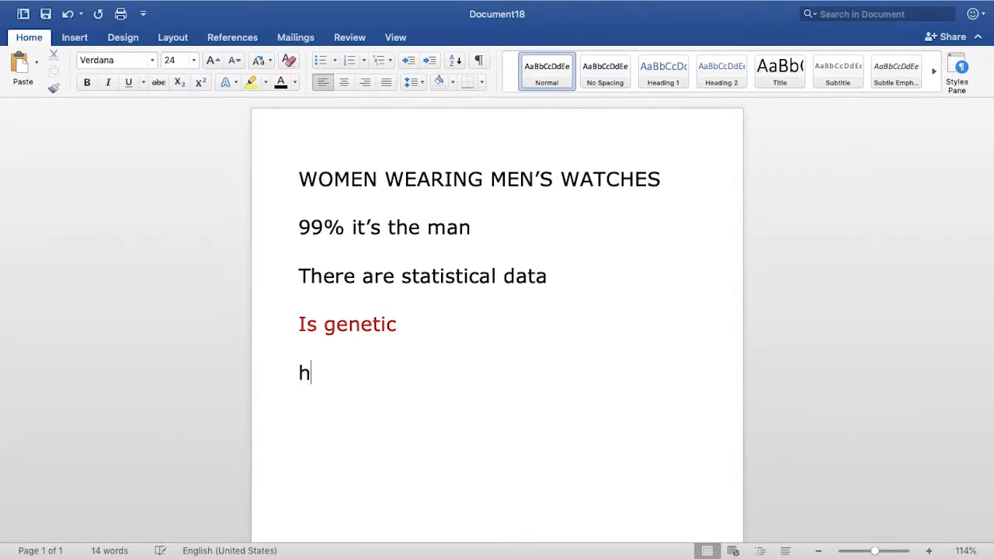
pyautogui.write('Have a predispos')
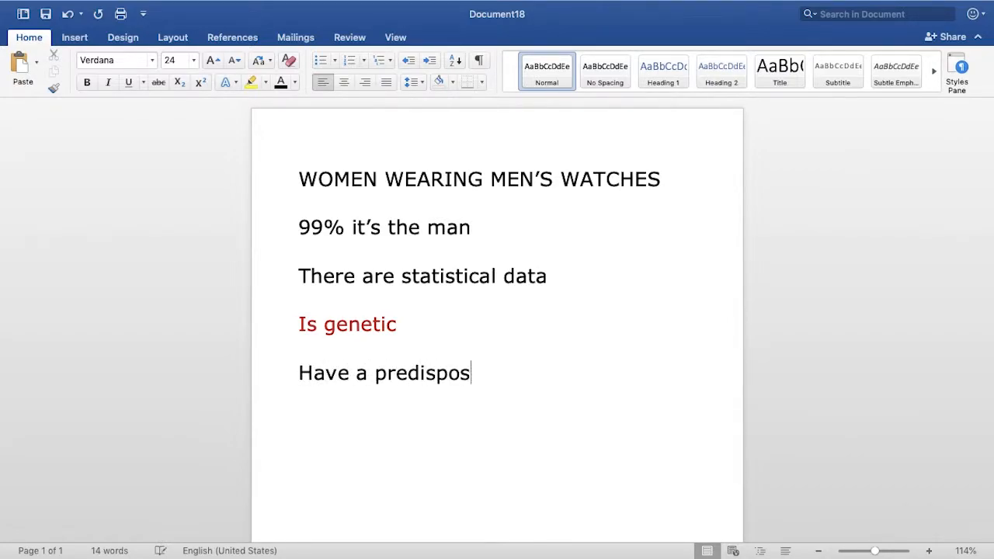
pyautogui.write('ition more')
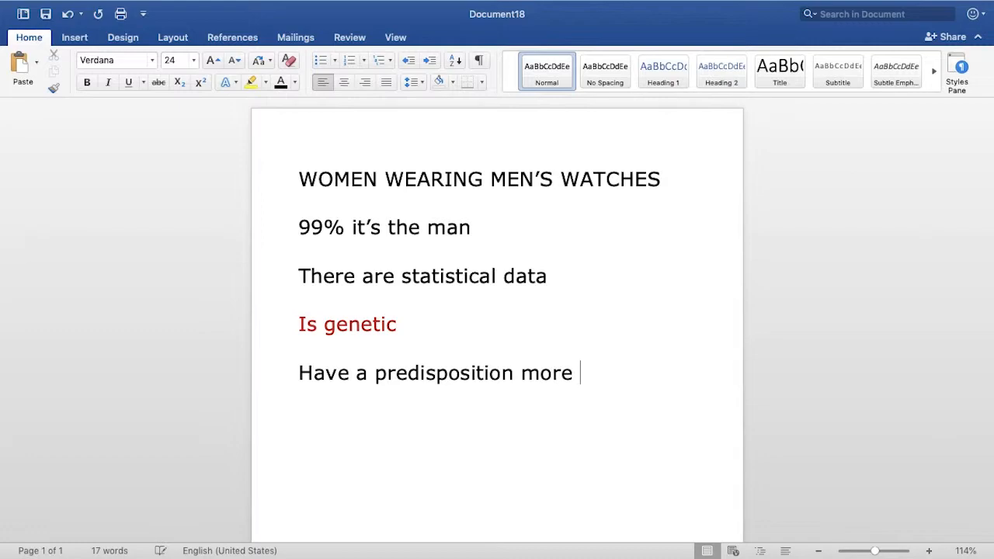
pyautogui.write('similar to amn')
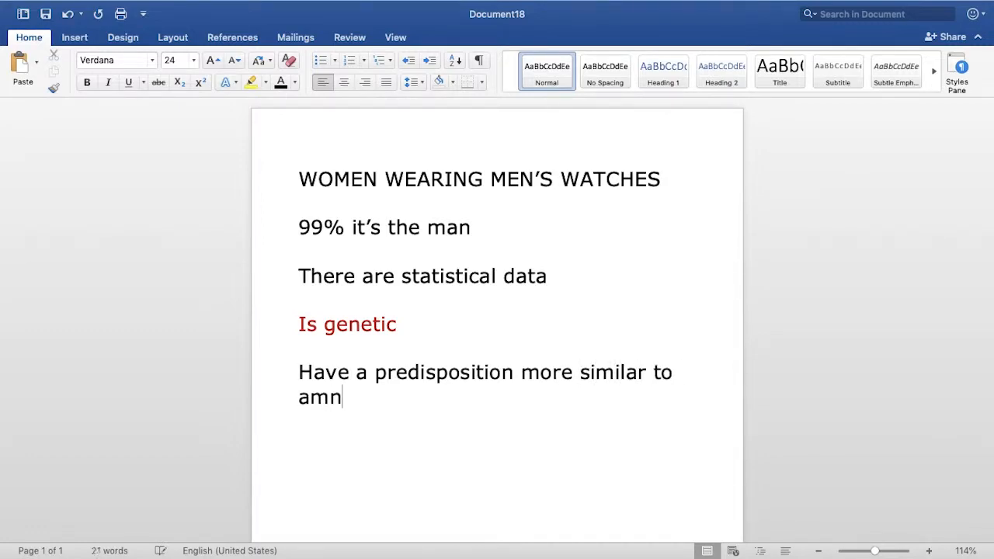
pyautogui.moveTo(459, 409)
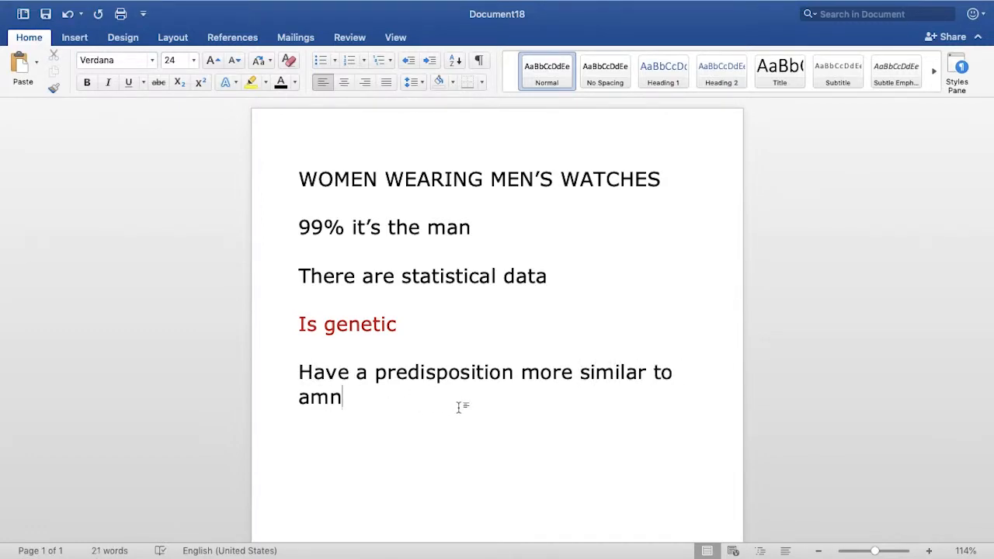
pyautogui.press('Backspace')
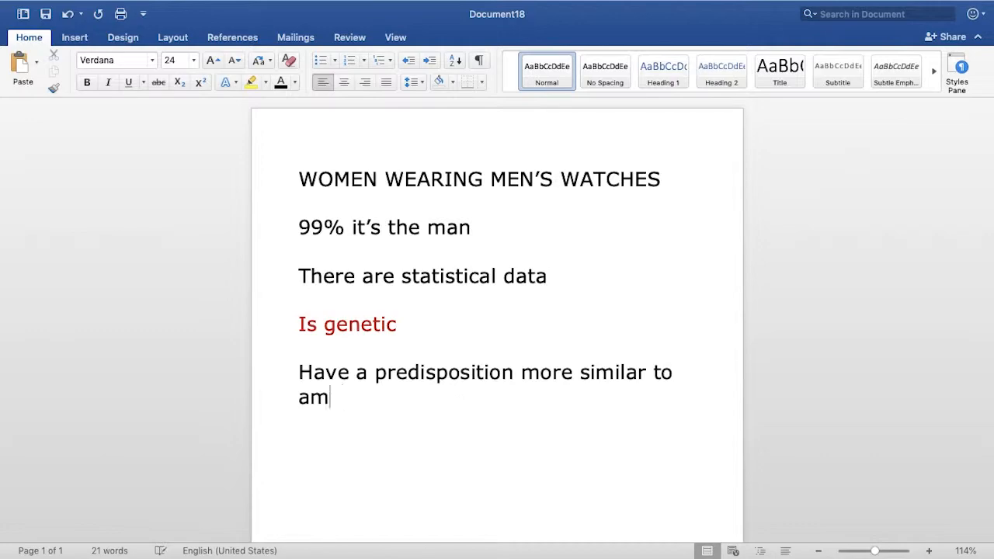
pyautogui.write('man')
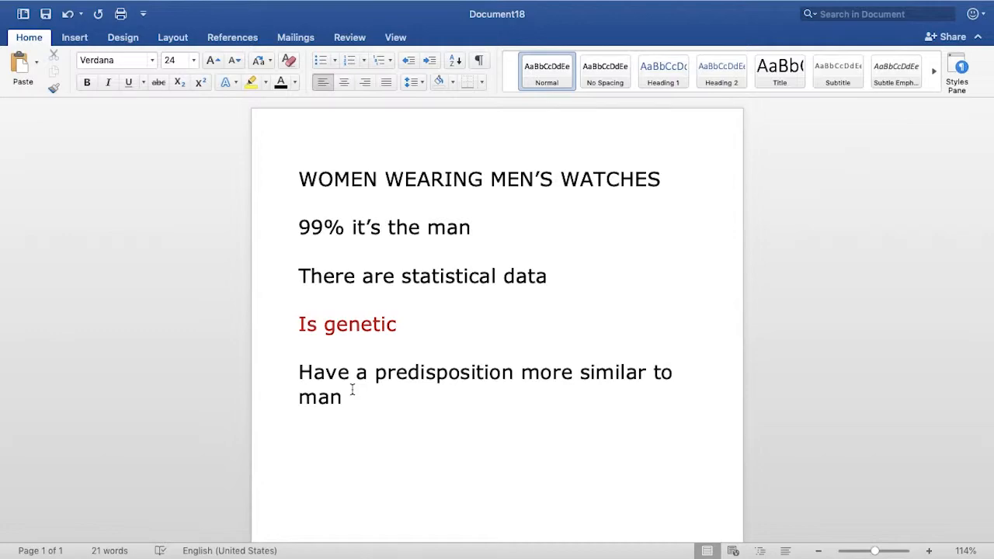
pyautogui.press('enter')
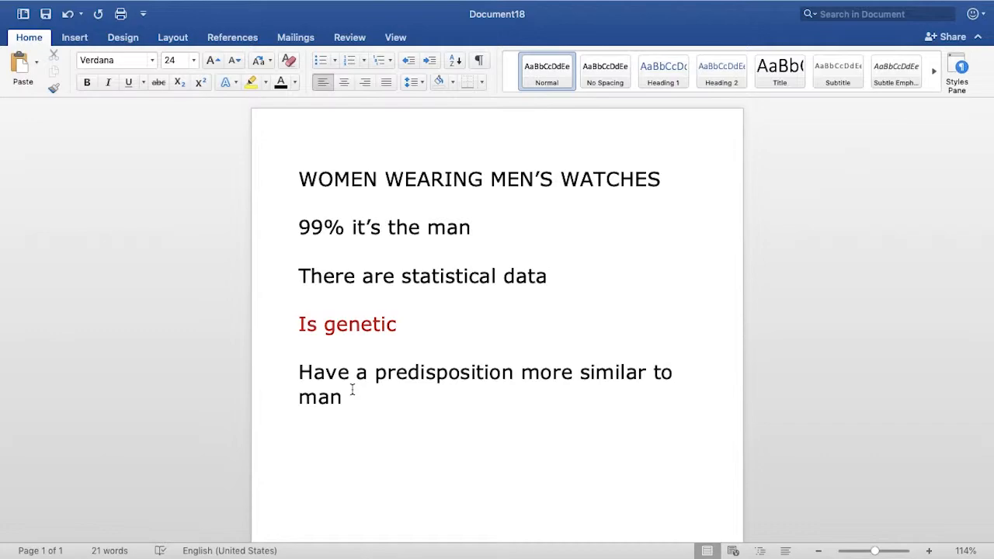
# Step: Add the closing lines 'Click below' and 'Subscribe to my channel'
pyautogui.write('Click b')
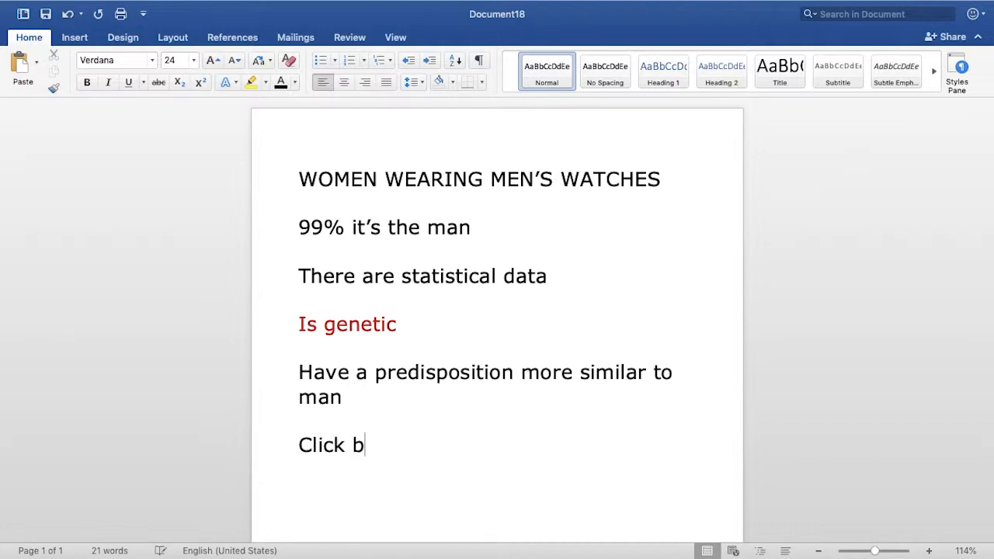
pyautogui.write('elow')
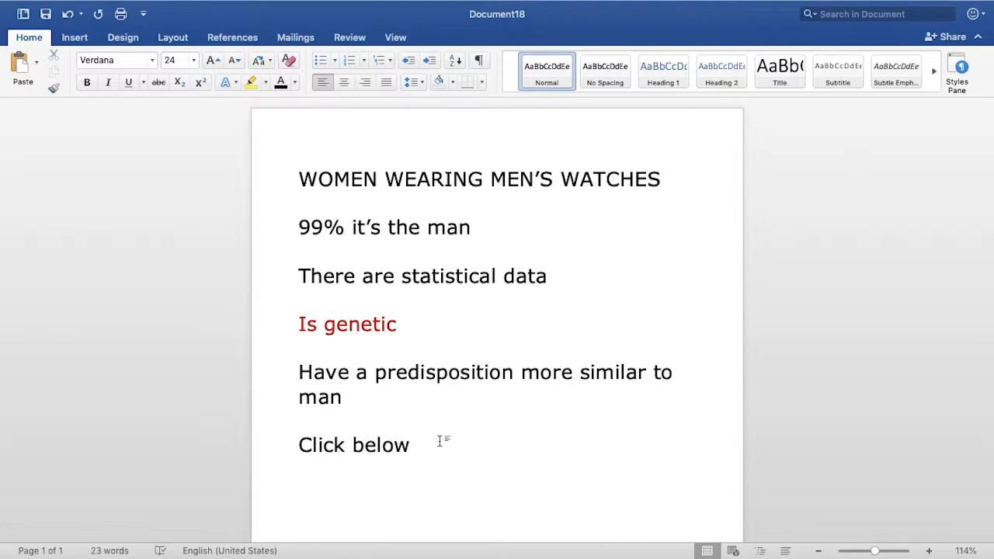
pyautogui.click(410, 445)
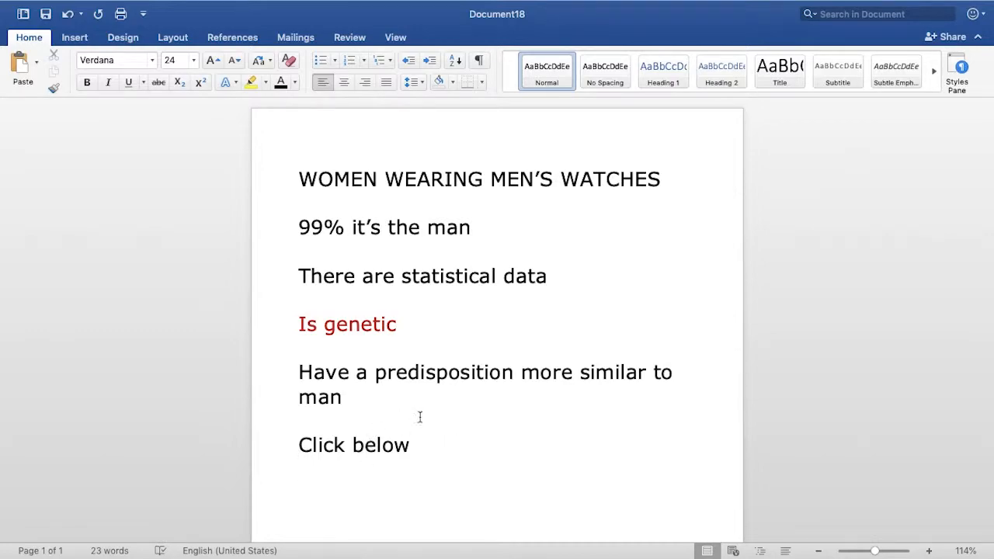
pyautogui.moveTo(332, 445)
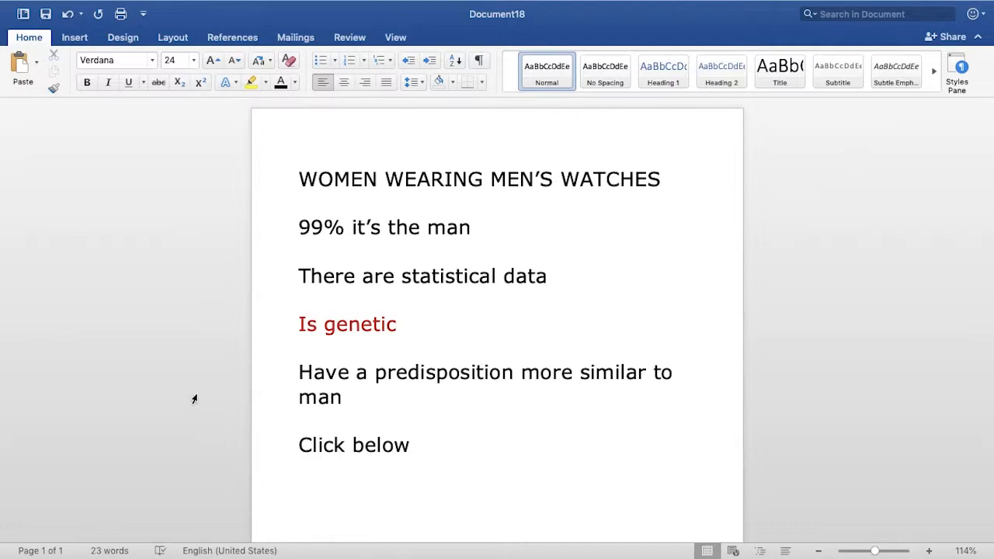
pyautogui.write('Subscribe to my c')
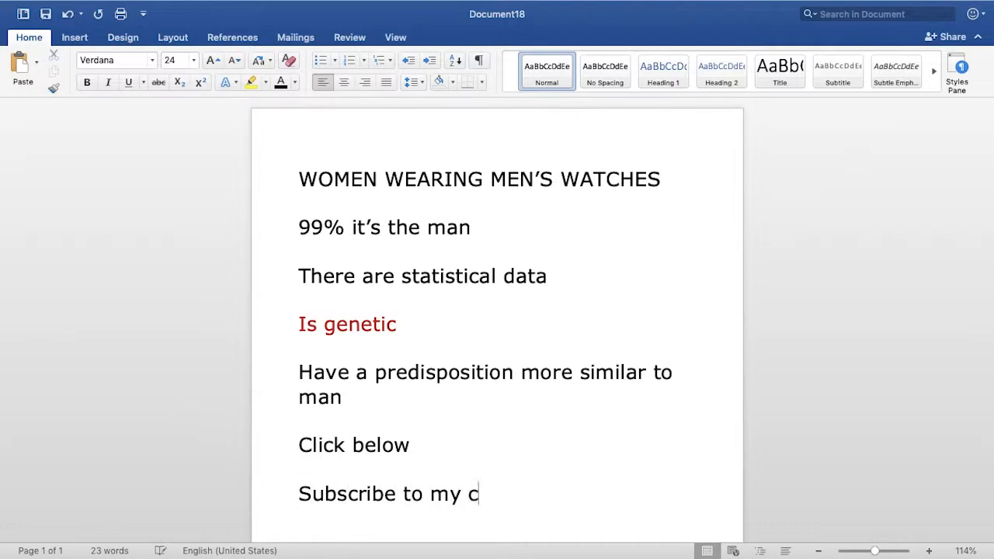
pyautogui.write('hannel')
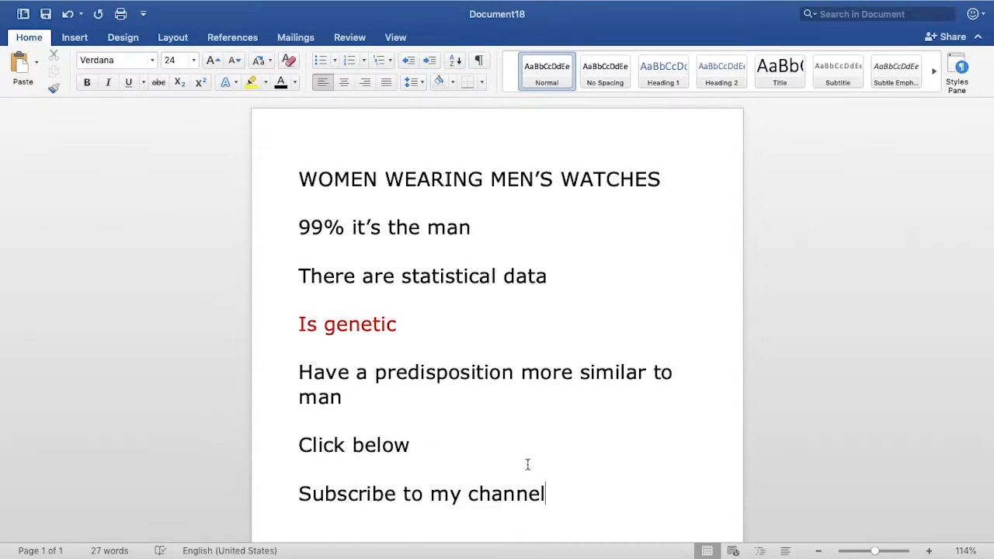
pyautogui.moveTo(572, 494)
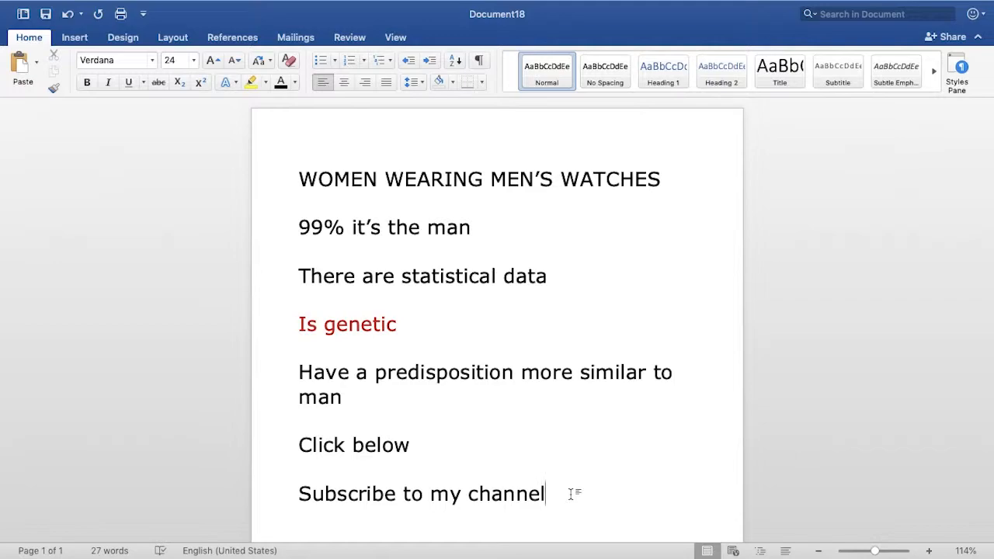
pyautogui.moveTo(654, 276)
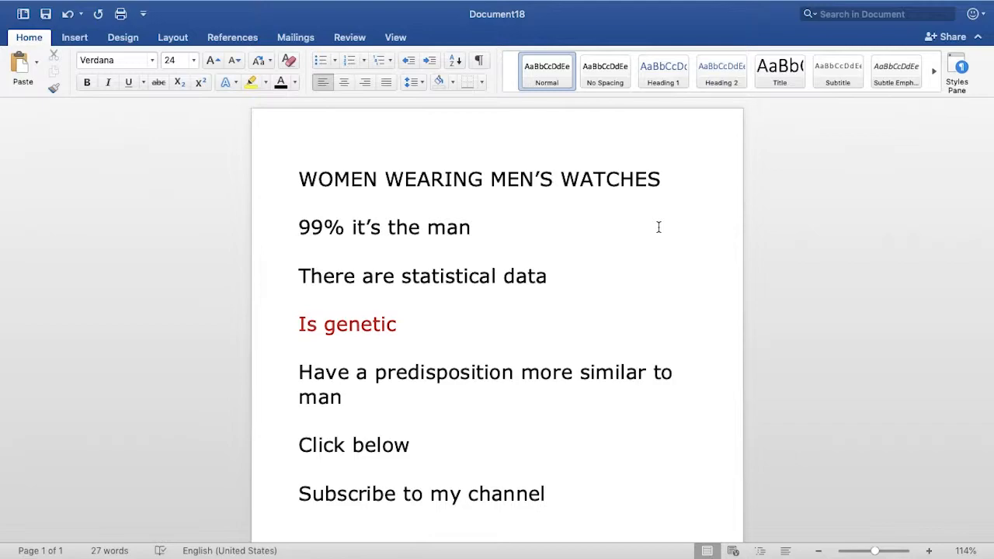
pyautogui.click(548, 494)
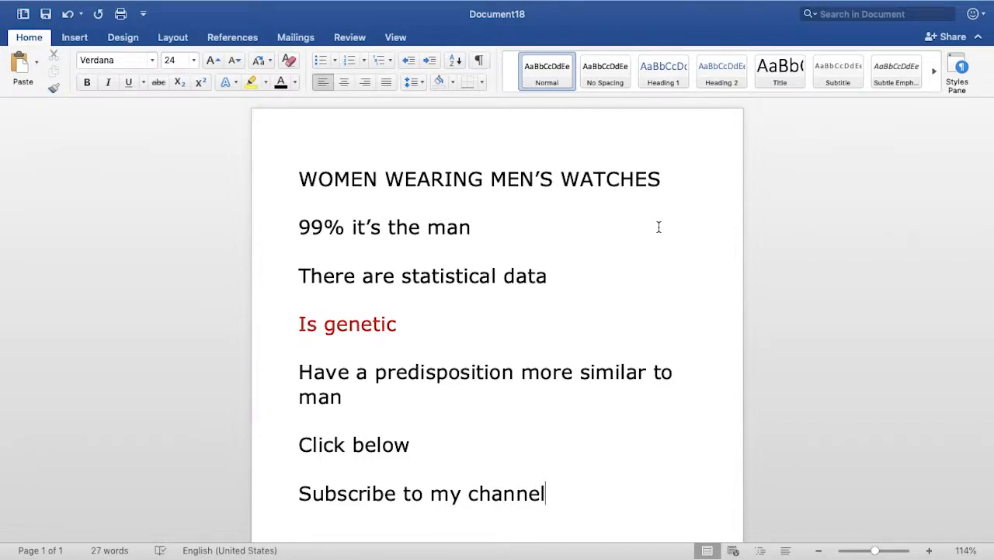